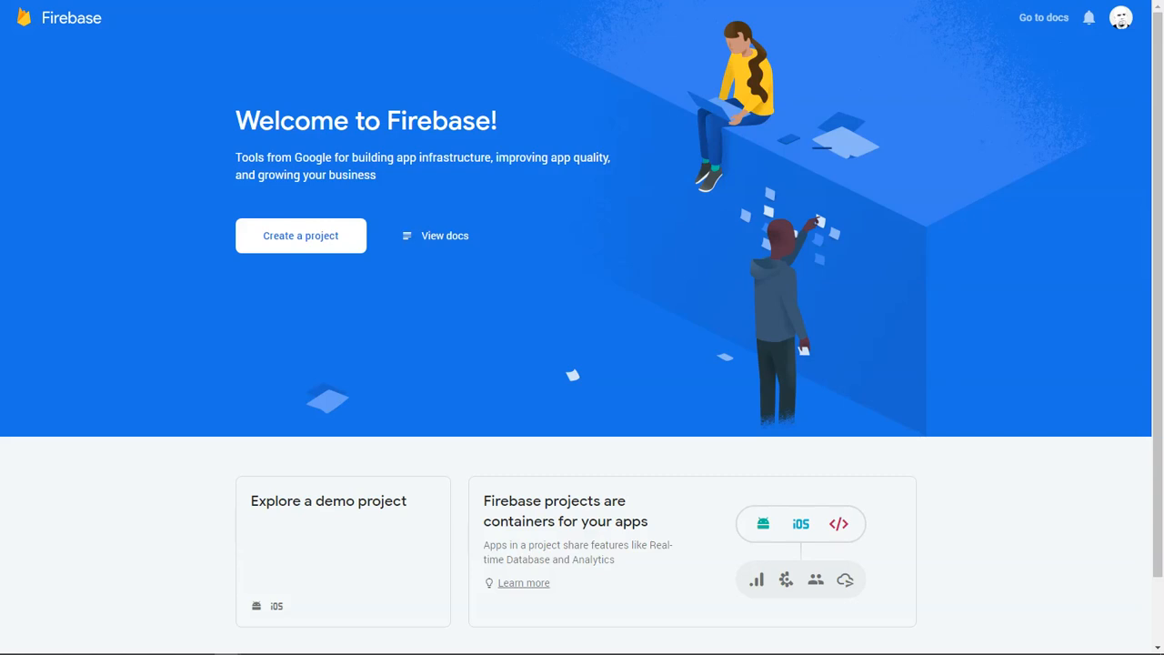
{"action": "mouse_move", "coordinate": [858, 202]}
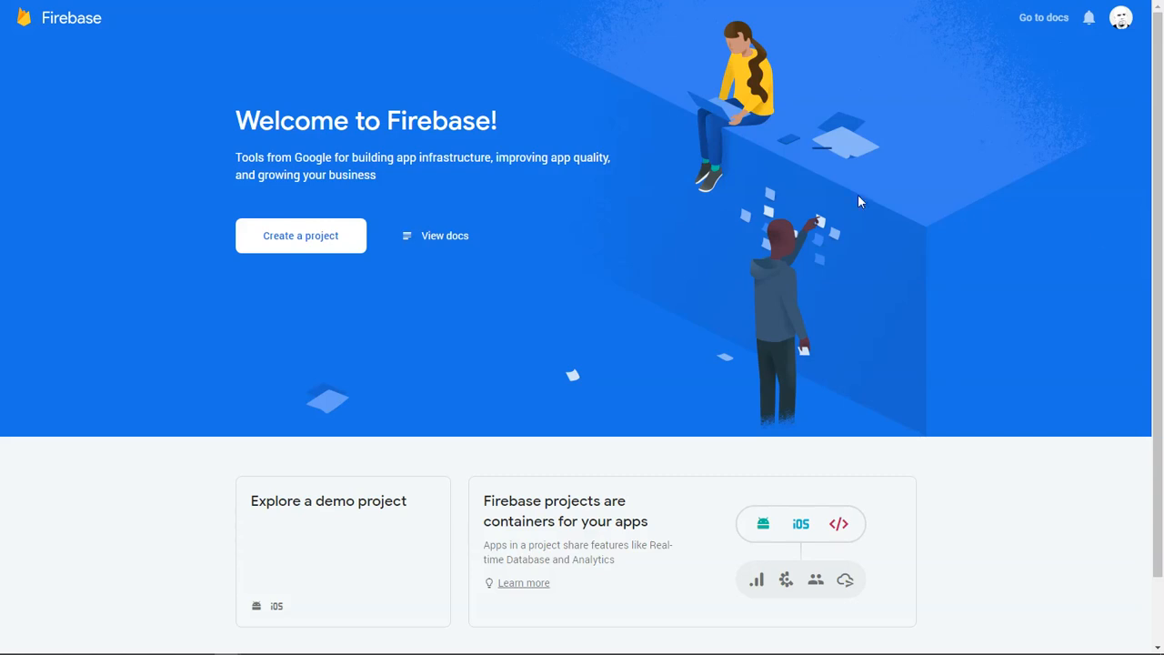
Start creating a new Firebase project from the Welcome to Firebase page.
{"action": "left_click", "coordinate": [300, 236]}
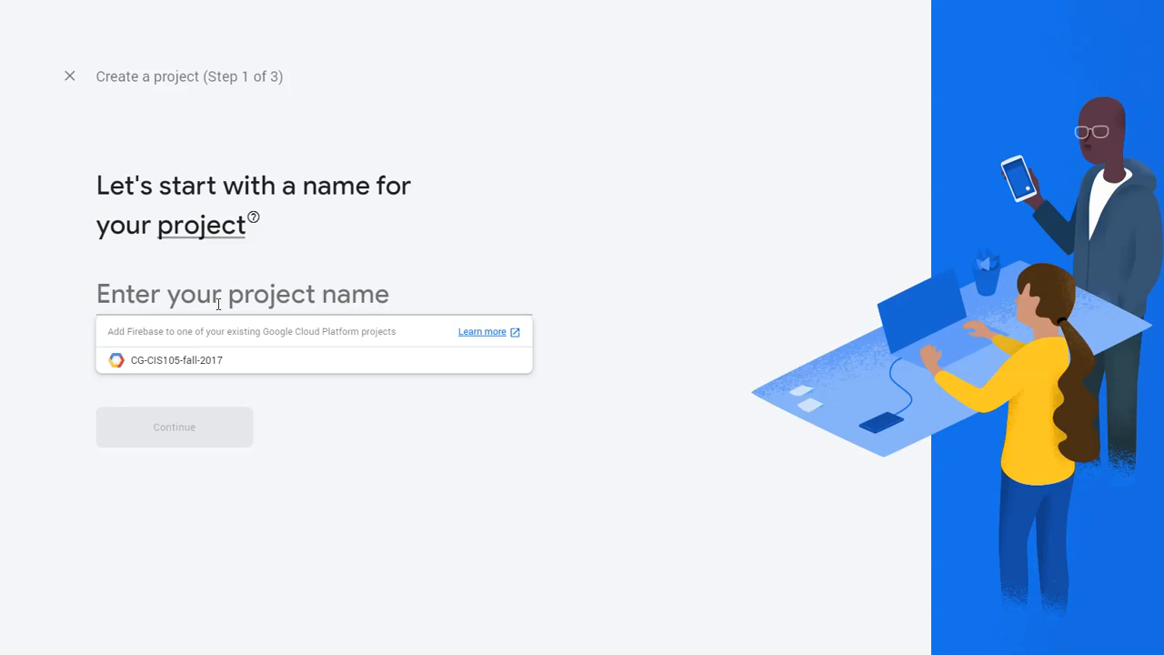
Name the project 'r3hab-media-project', correcting the trailing part, and continue to the Analytics step.
{"action": "type", "text": "r3hab"}
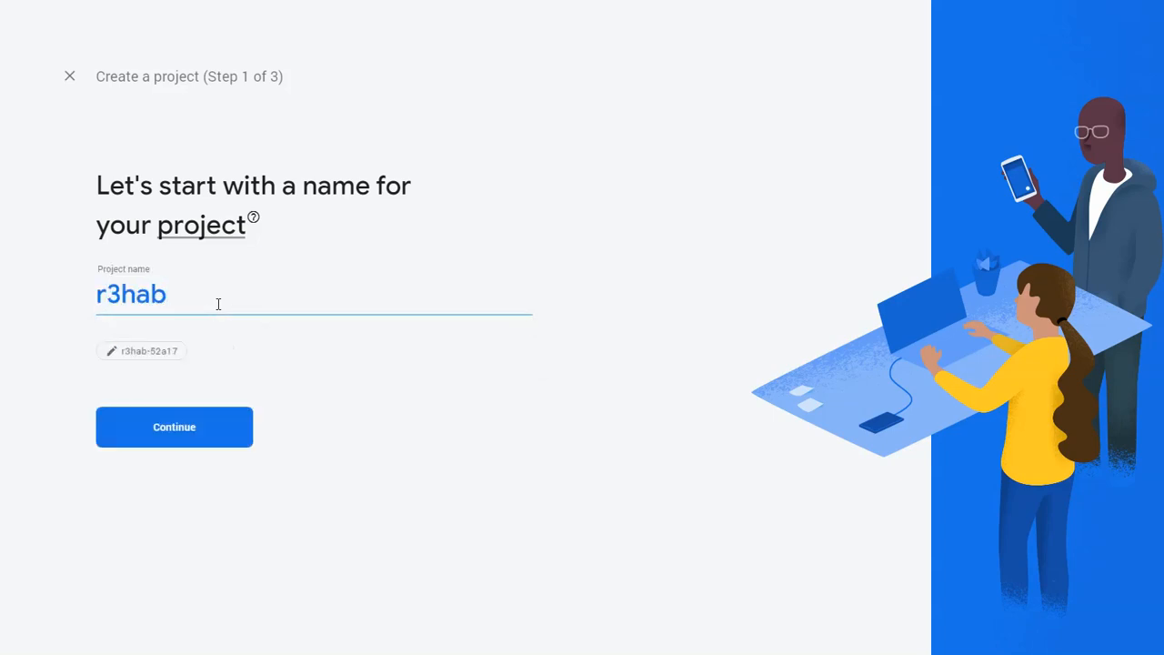
{"action": "type", "text": "-media"}
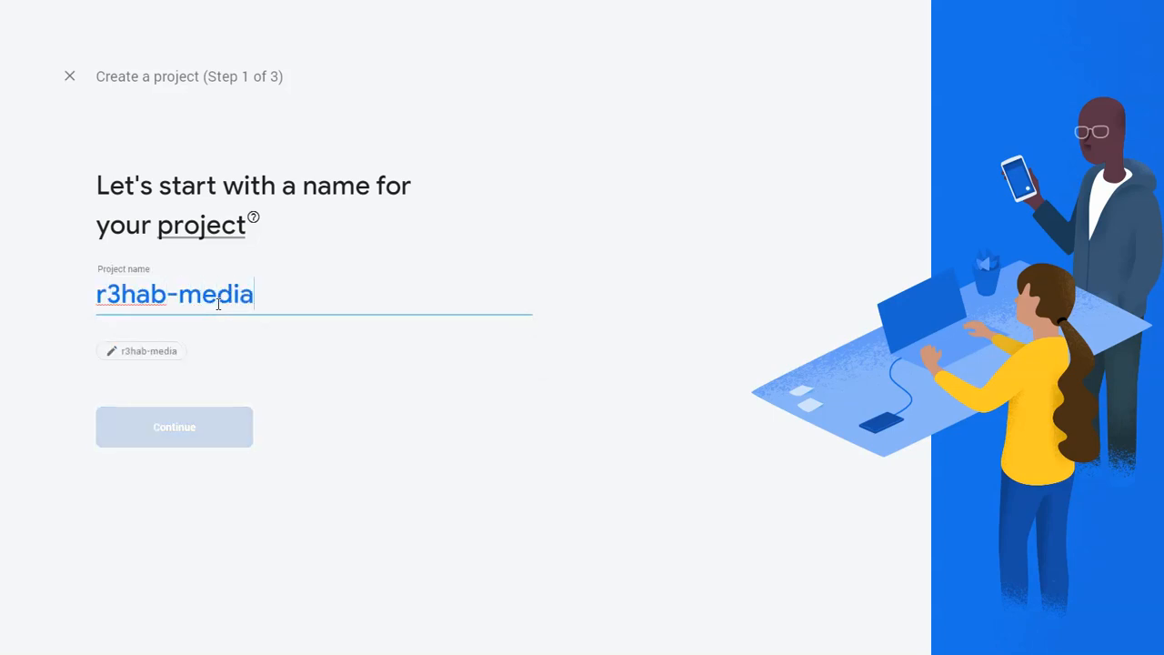
{"action": "type", "text": "-project"}
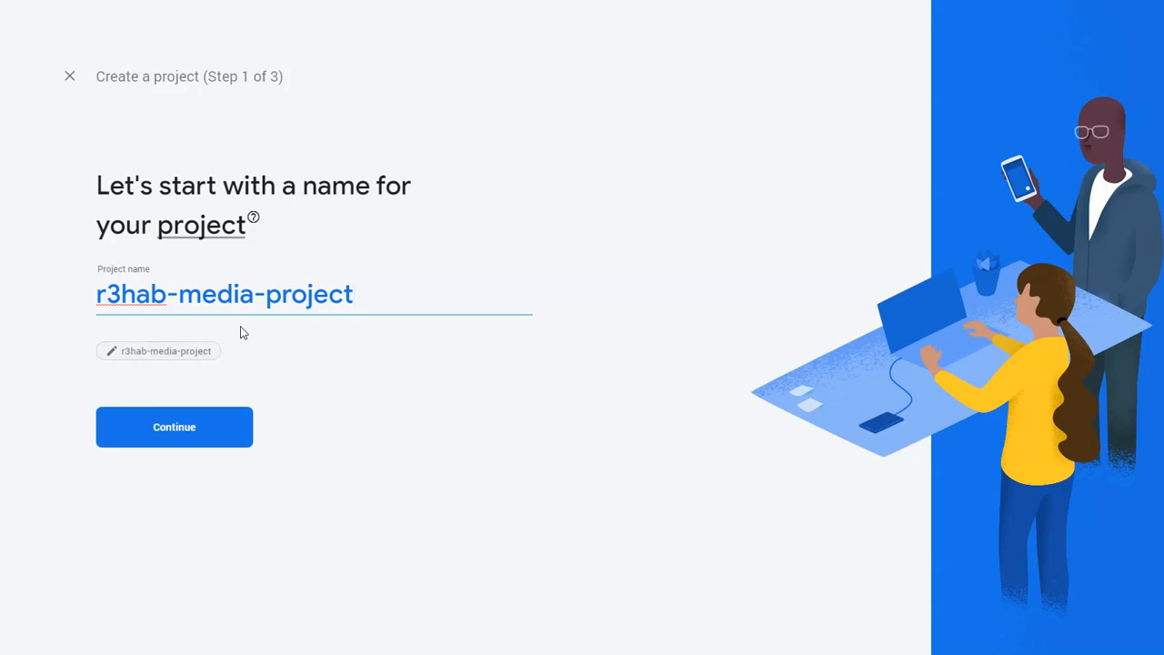
{"action": "left_click_drag", "start_coordinate": [168, 295], "coordinate": [353, 295]}
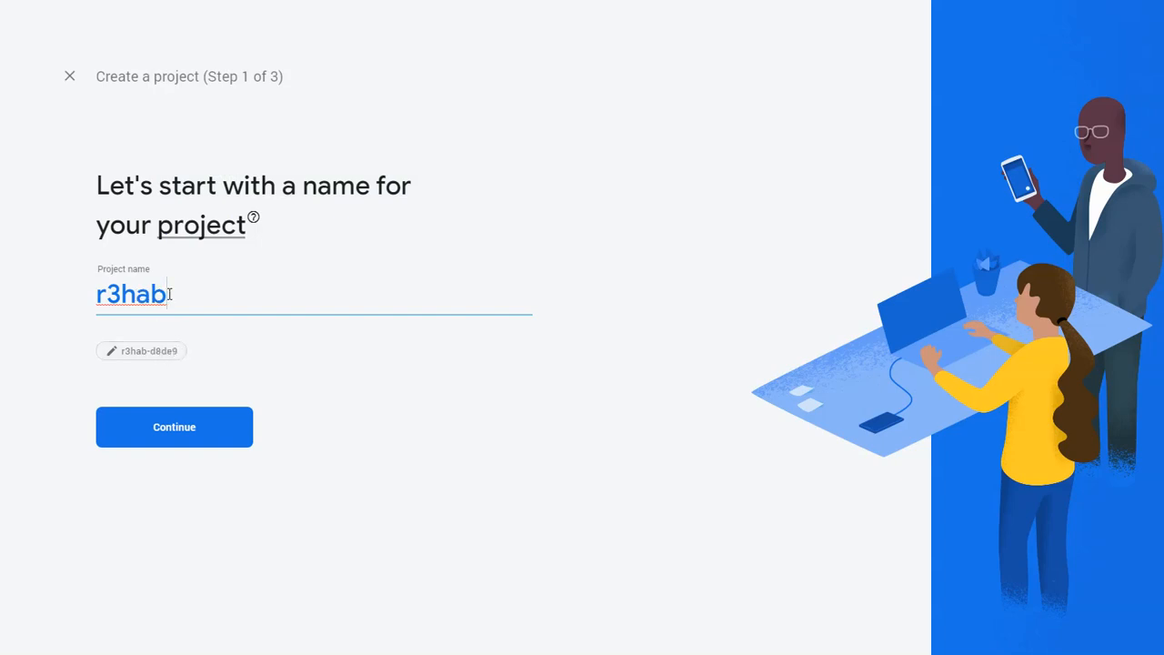
{"action": "mouse_move", "coordinate": [175, 300]}
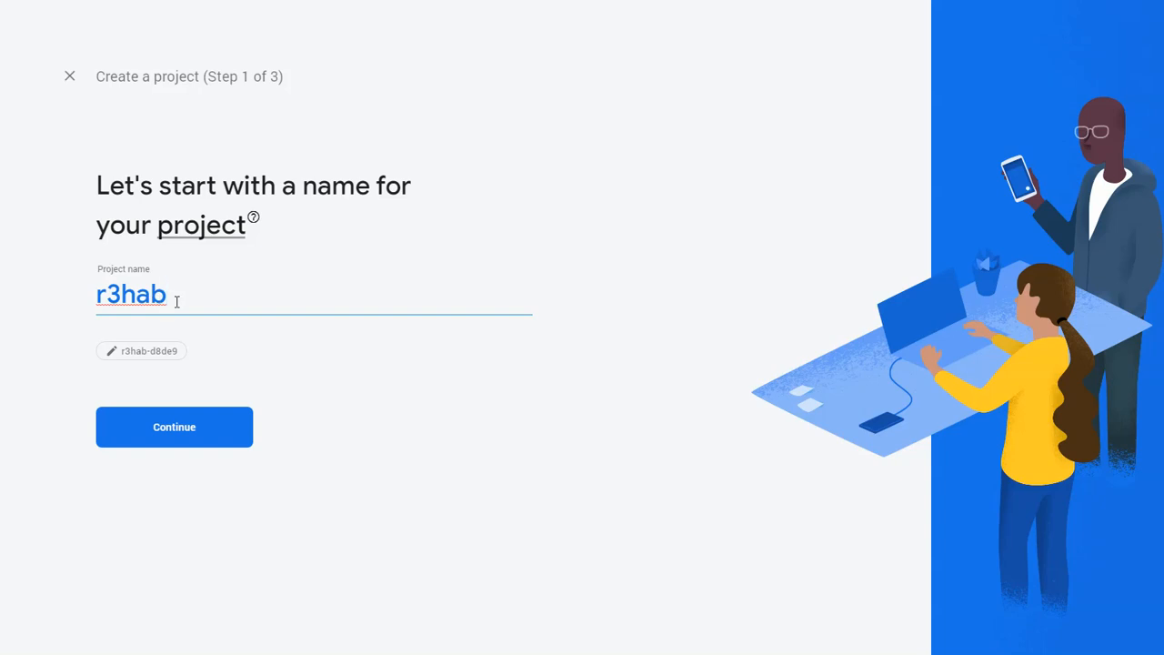
{"action": "type", "text": "-media-project"}
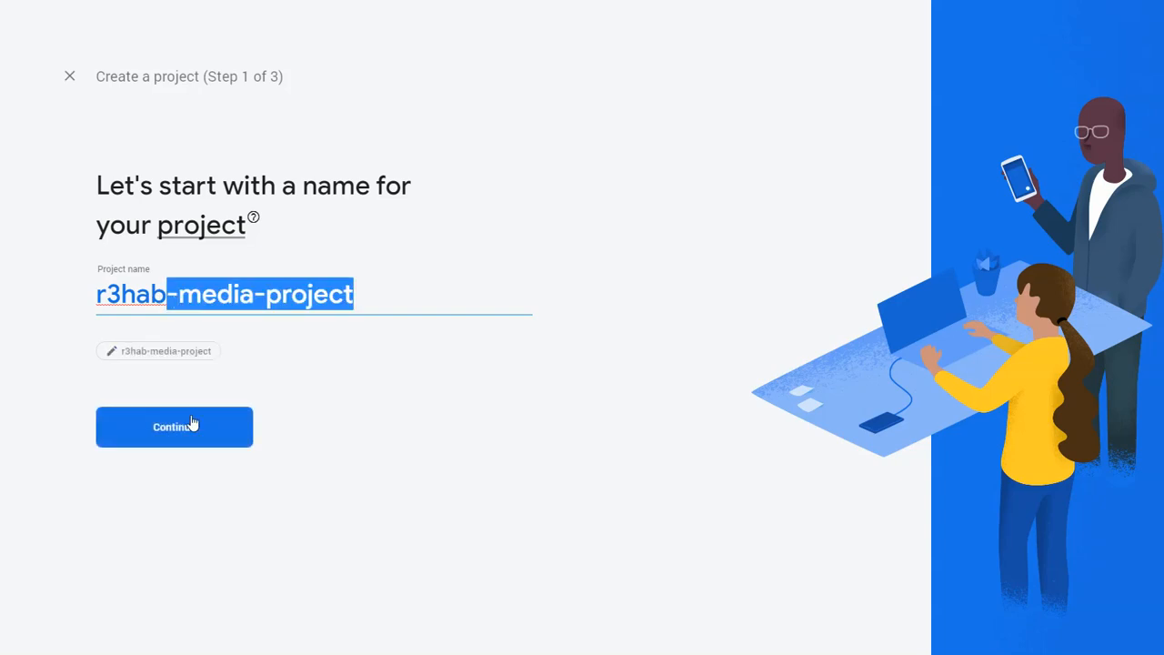
{"action": "left_click", "coordinate": [174, 425]}
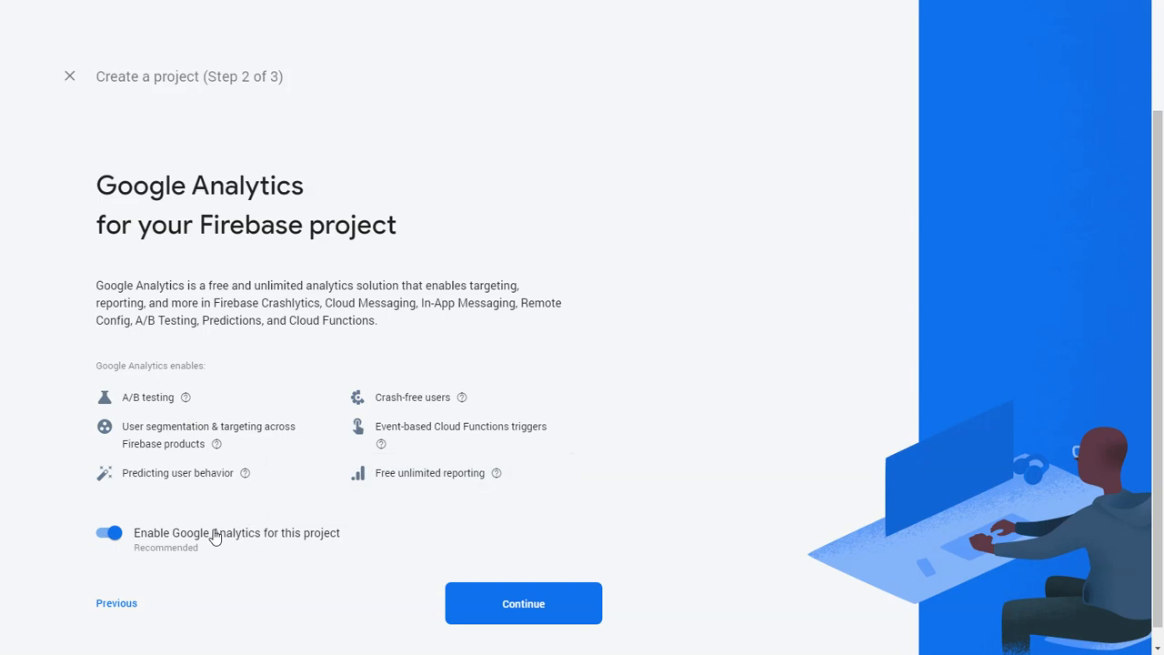
{"action": "mouse_move", "coordinate": [353, 538]}
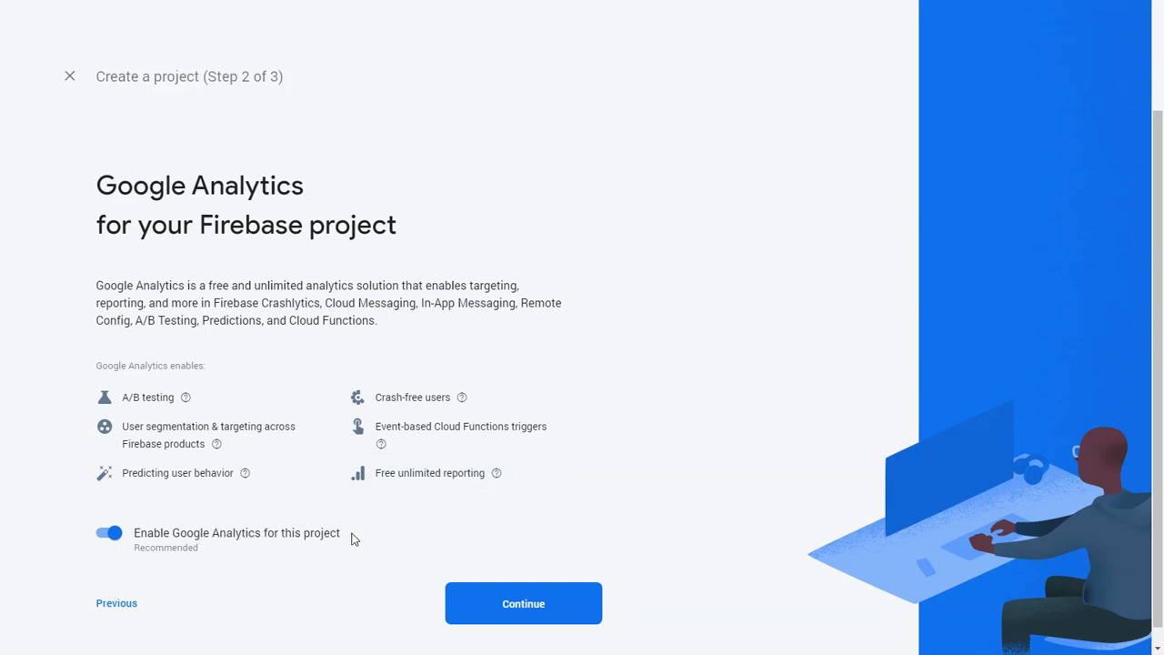
{"action": "mouse_move", "coordinate": [382, 538]}
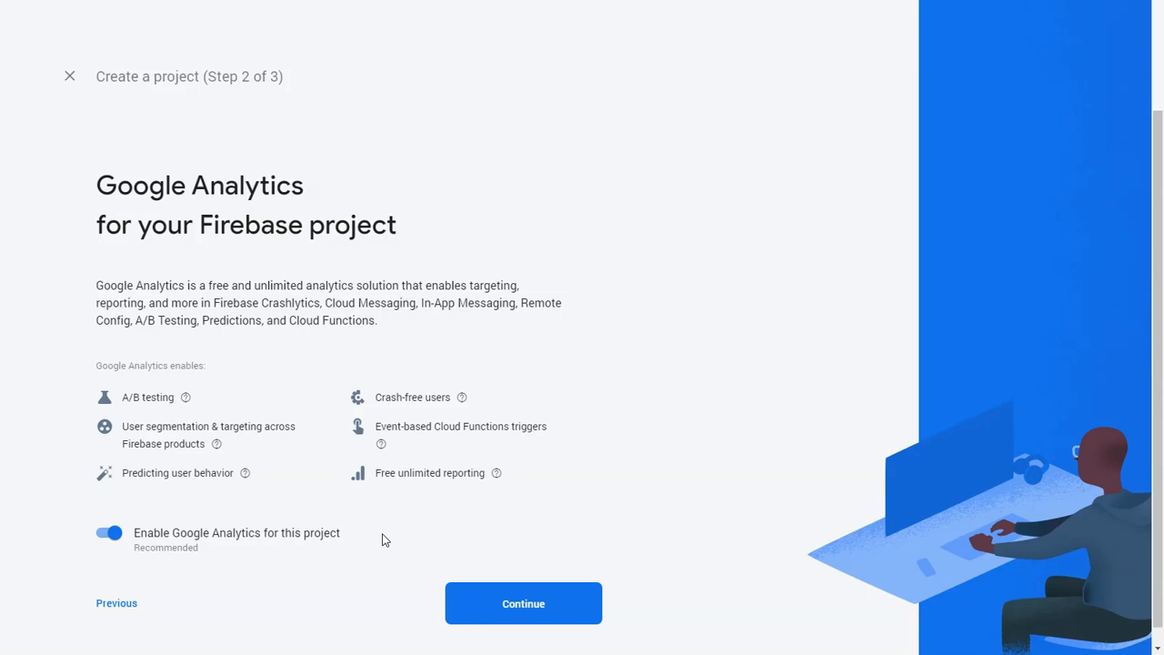
Disable 'Enable Google Analytics for this project' and create the project.
{"action": "left_click", "coordinate": [109, 531]}
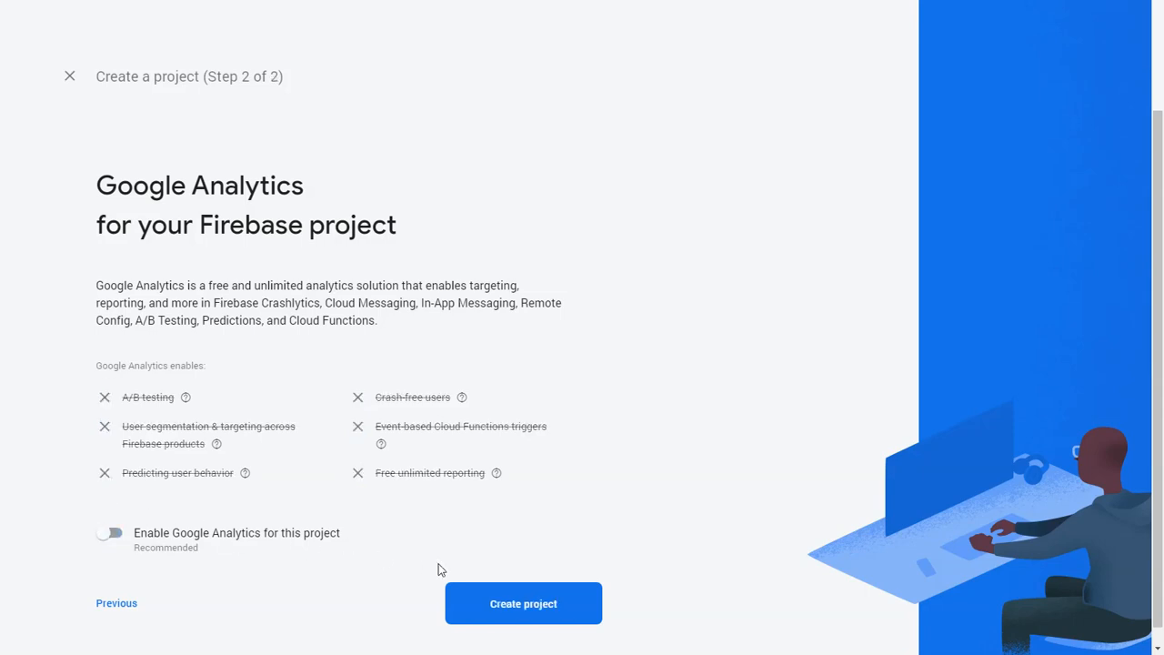
{"action": "left_click", "coordinate": [524, 603]}
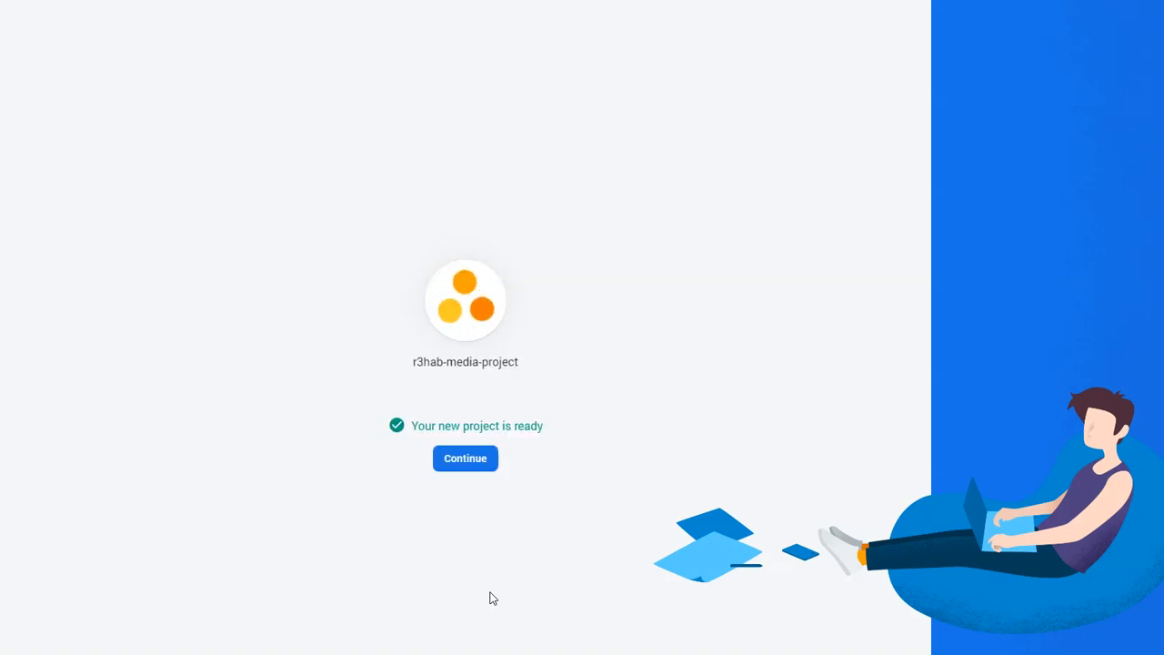
Dismiss the project-ready screen and enter the r3hab-media-project overview.
{"action": "left_click", "coordinate": [466, 458]}
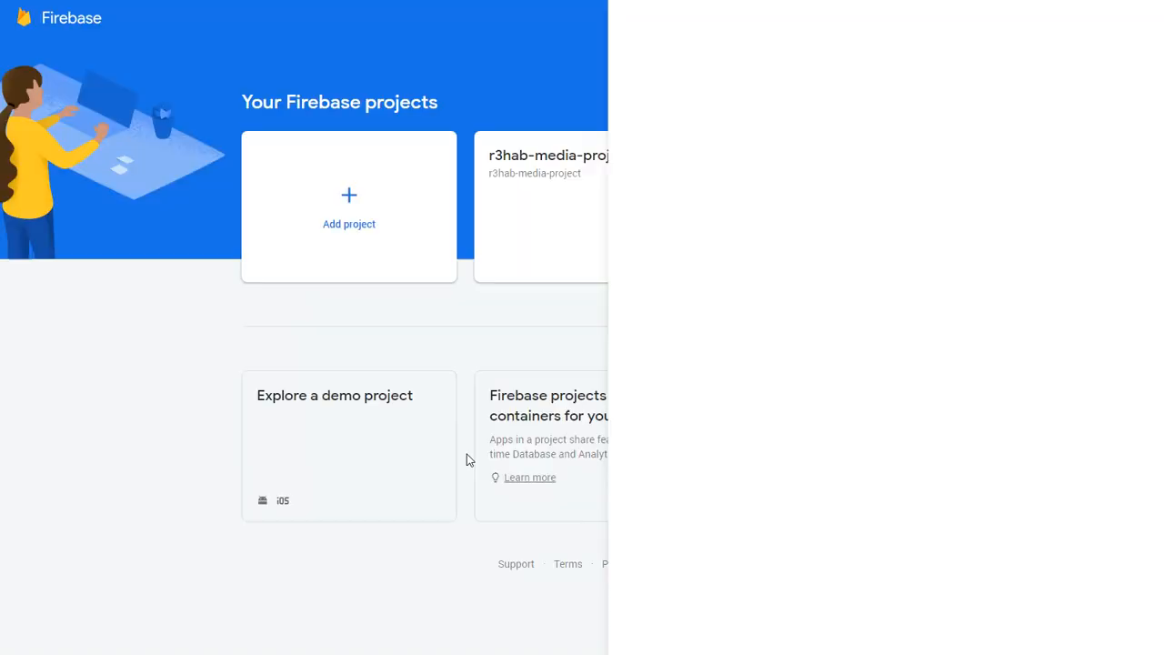
{"action": "left_click", "coordinate": [546, 207]}
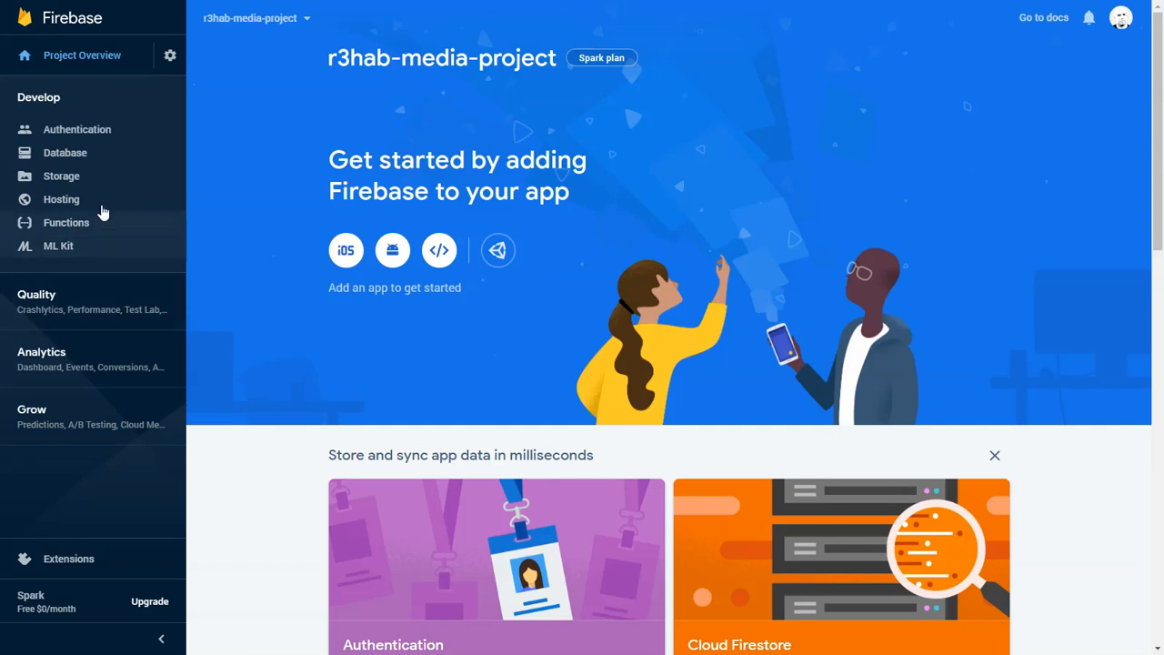
Navigate to the project's Hosting page from the Develop sidebar section.
{"action": "left_click", "coordinate": [38, 99]}
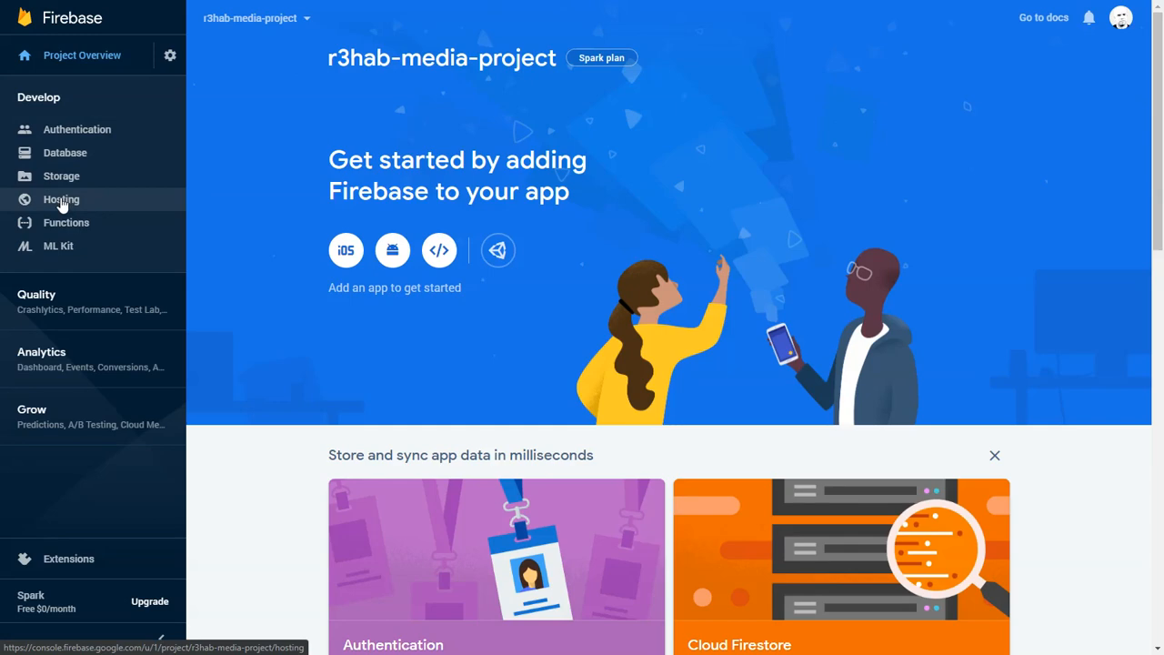
{"action": "left_click", "coordinate": [62, 198]}
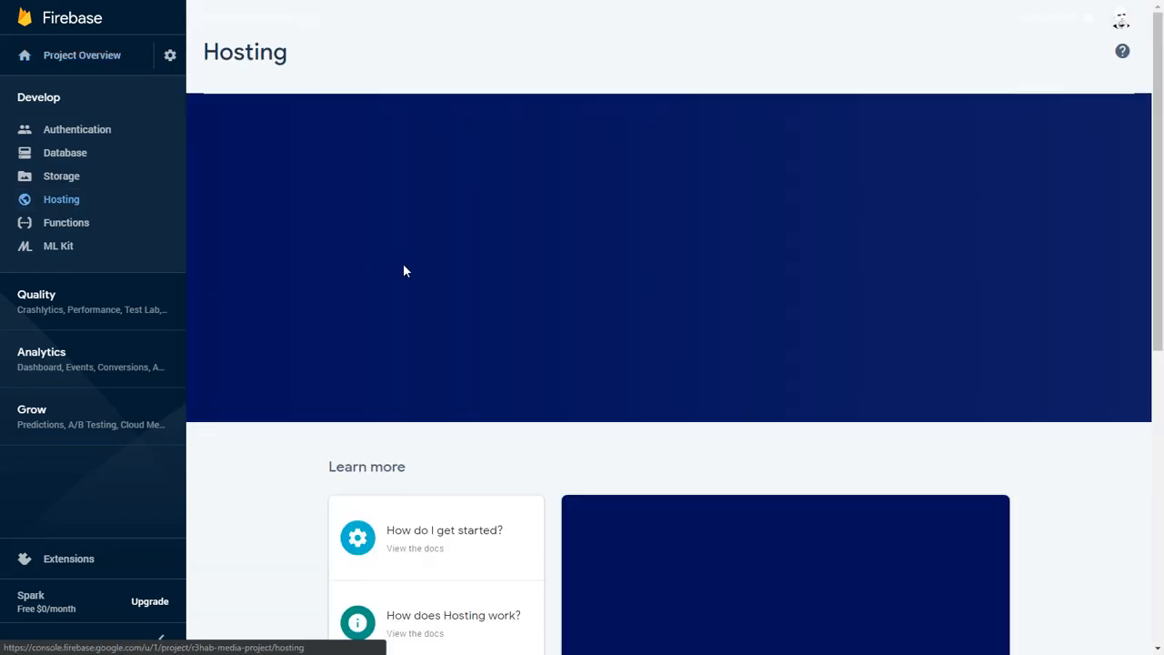